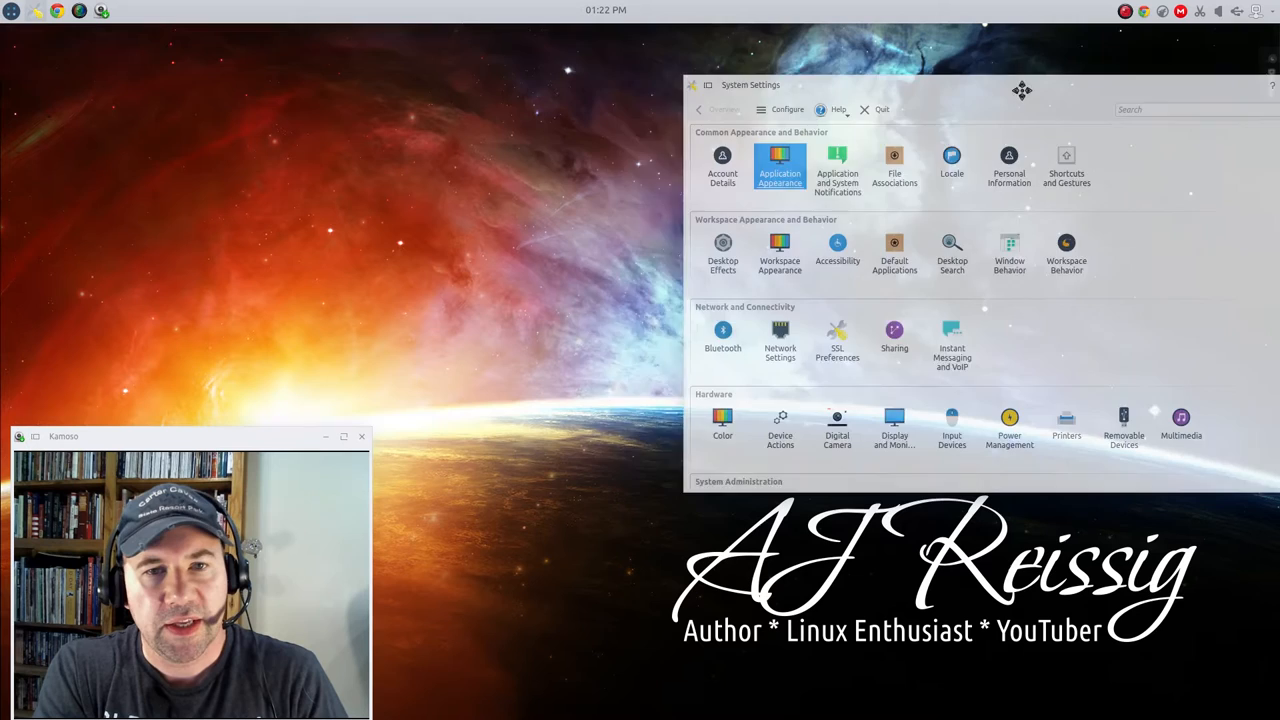
- Move the System Settings window toward the middle of the desktop
drag(1022, 90, 936, 64)
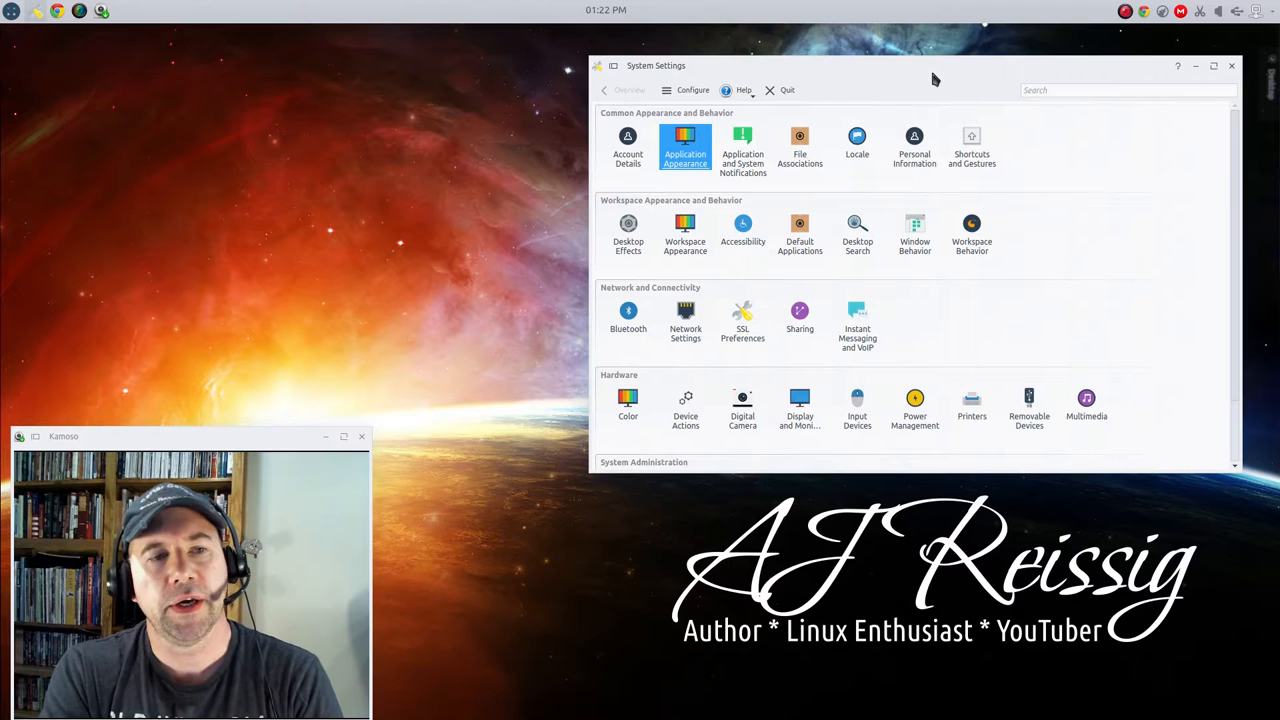
mouse_move(856, 216)
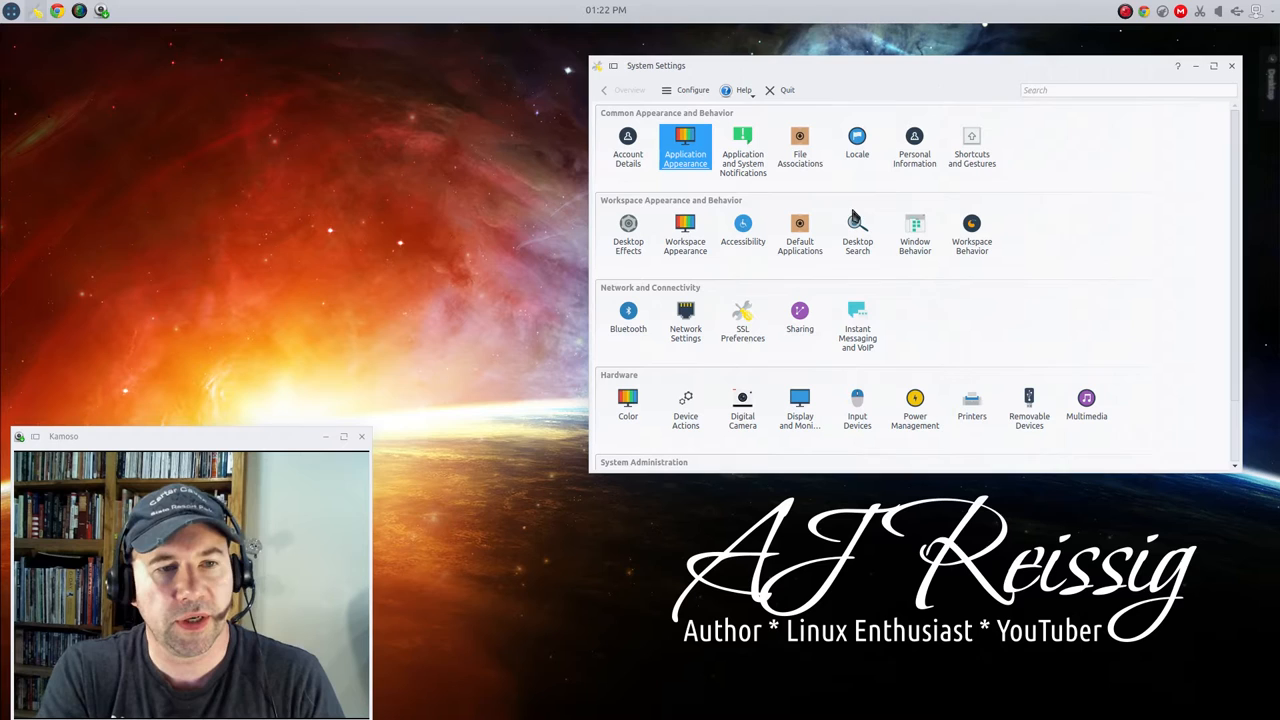
mouse_move(1078, 190)
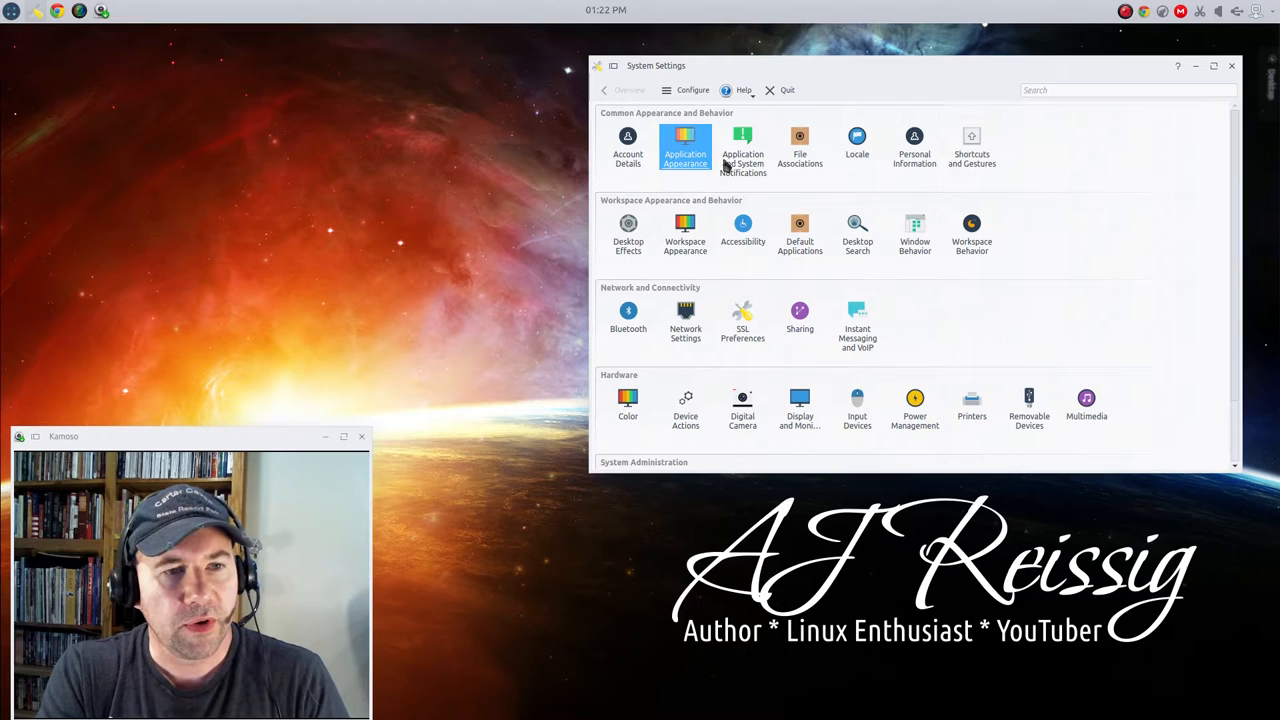
- Show the Application Appearance section with the QtCurve widget style page
click(684, 144)
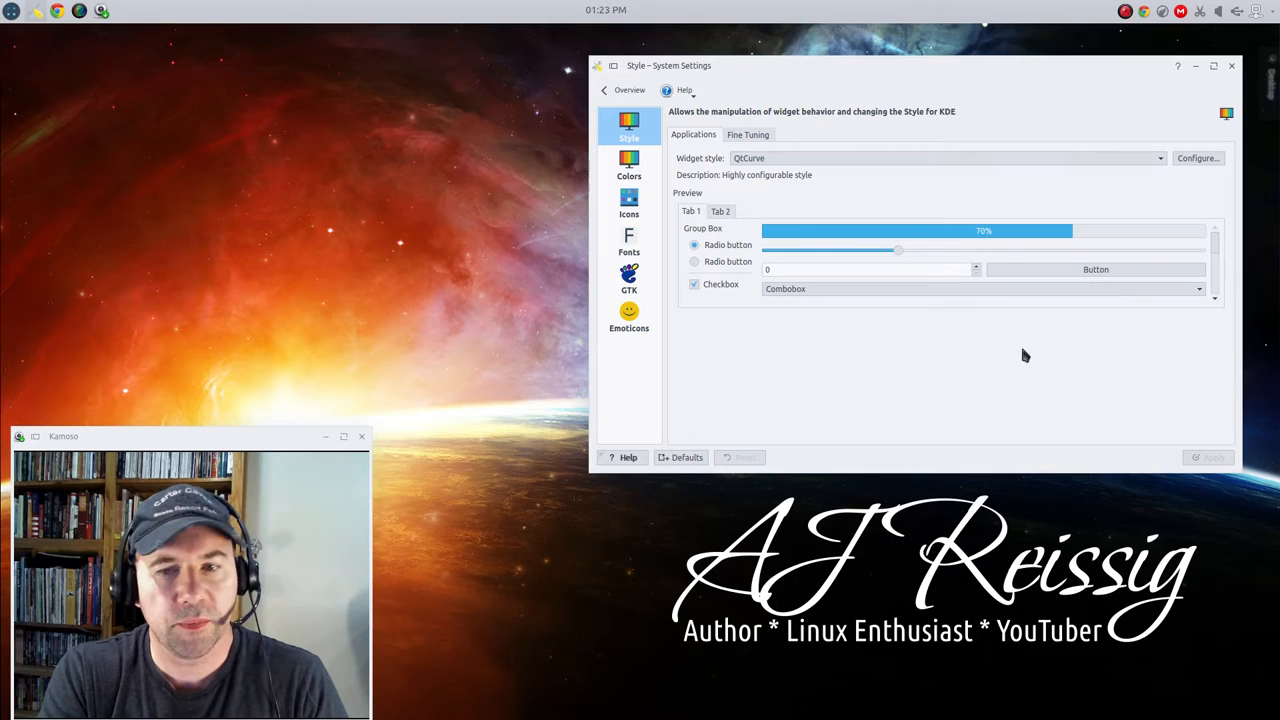
mouse_move(930, 360)
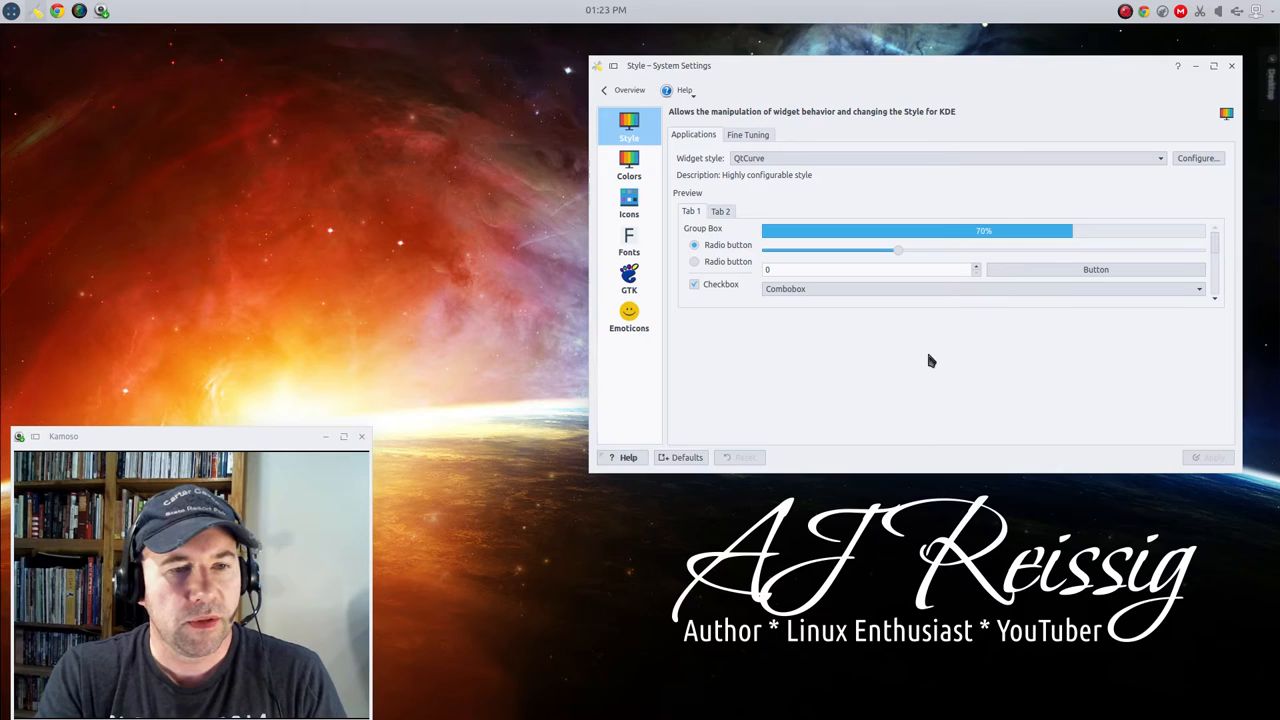
mouse_move(872, 356)
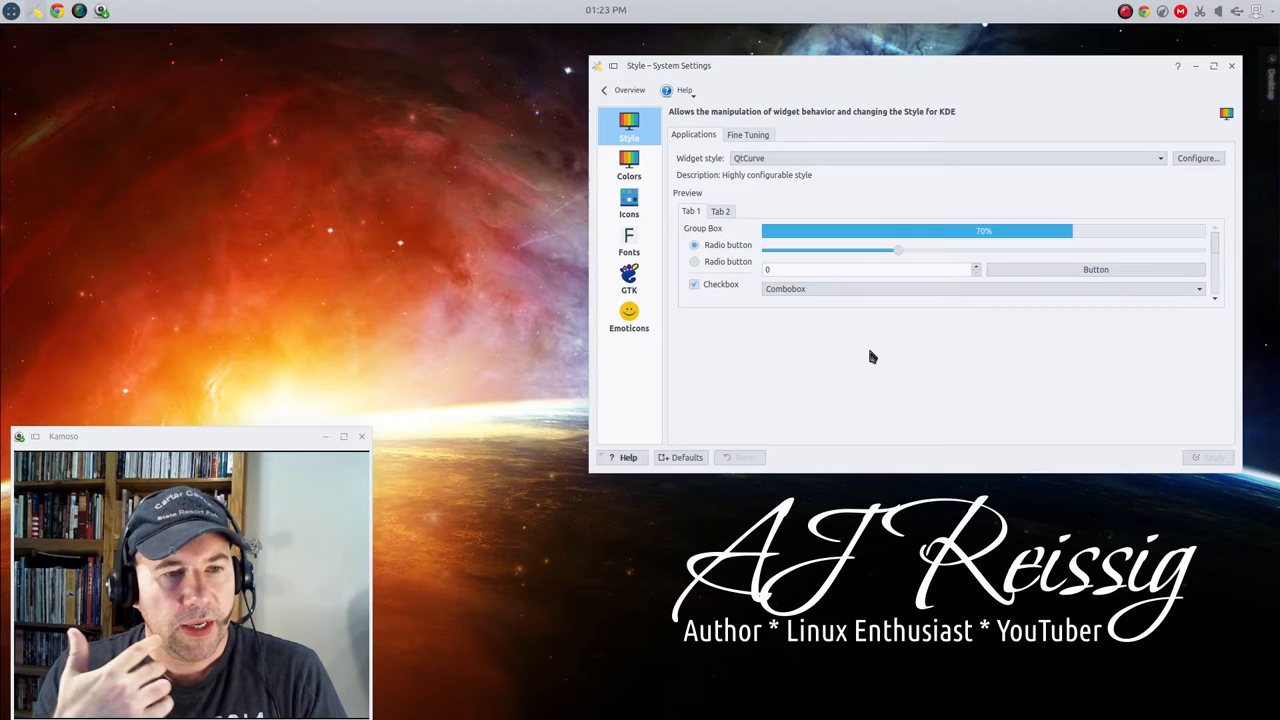
mouse_move(934, 390)
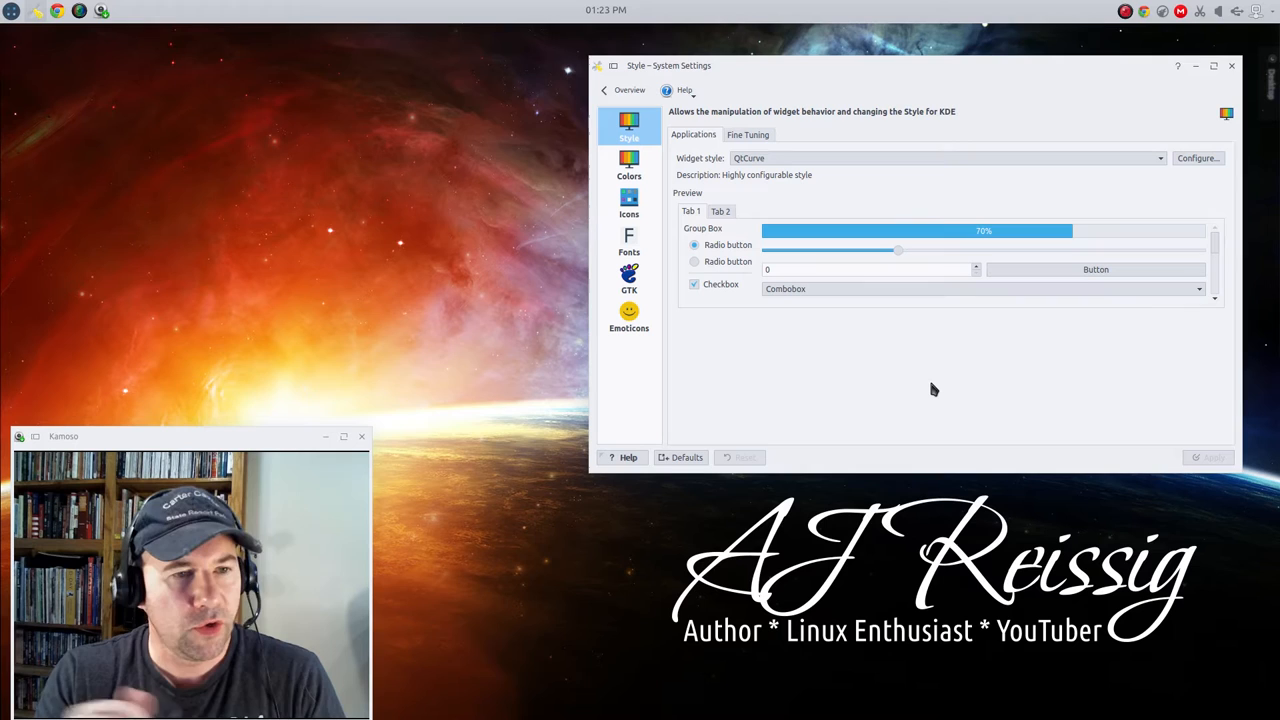
mouse_move(890, 384)
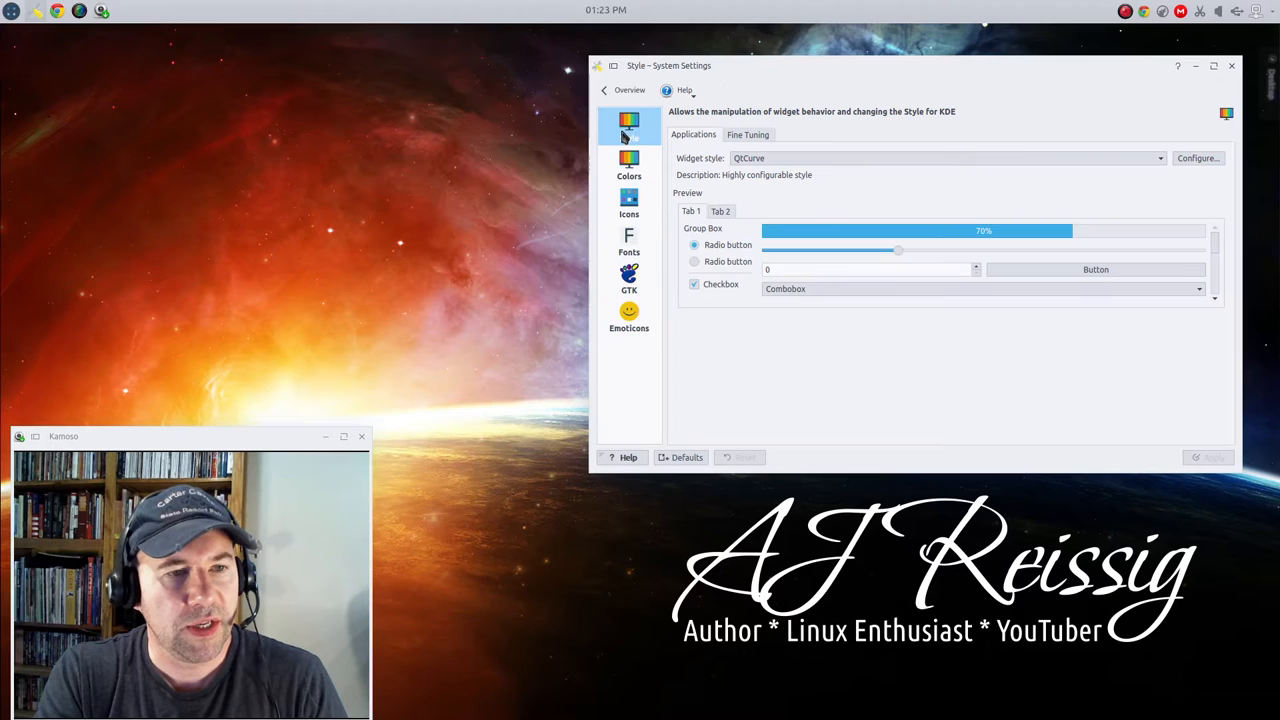
- Show the GTK page listing the Zukitwo GTK2 theme, Greybird GTK3 theme and Oxygen icons
click(628, 278)
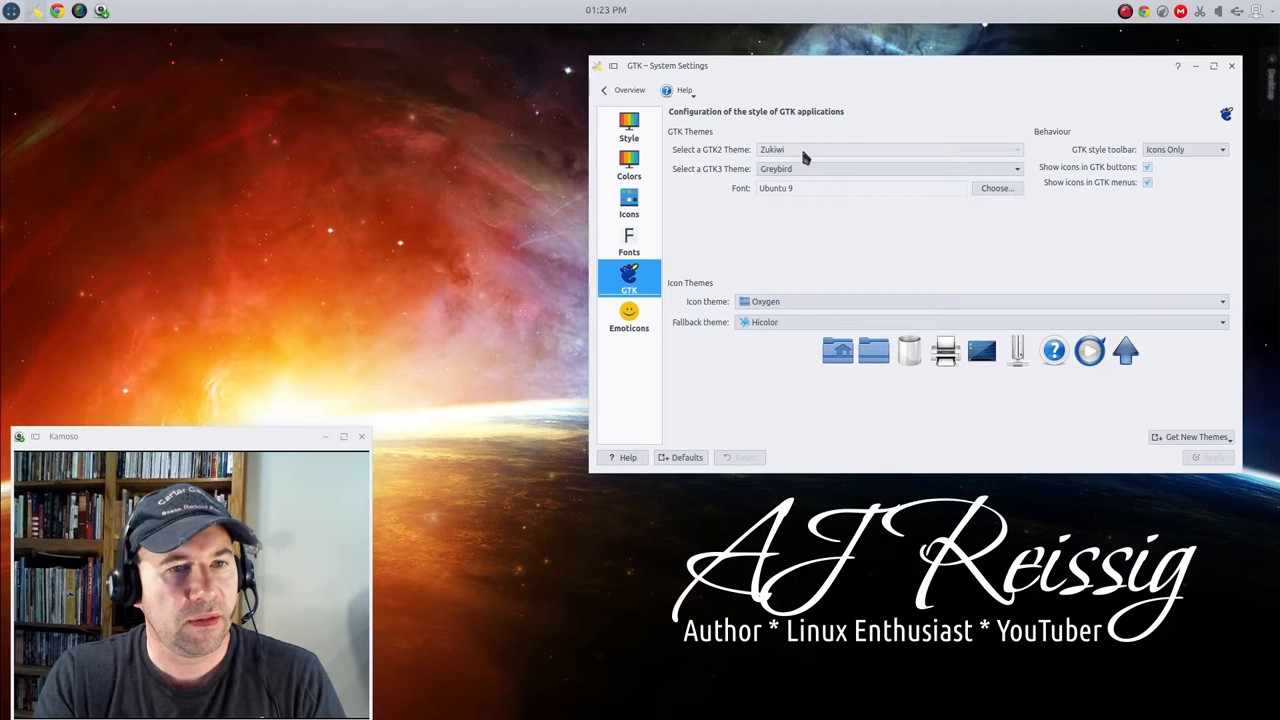
mouse_move(724, 164)
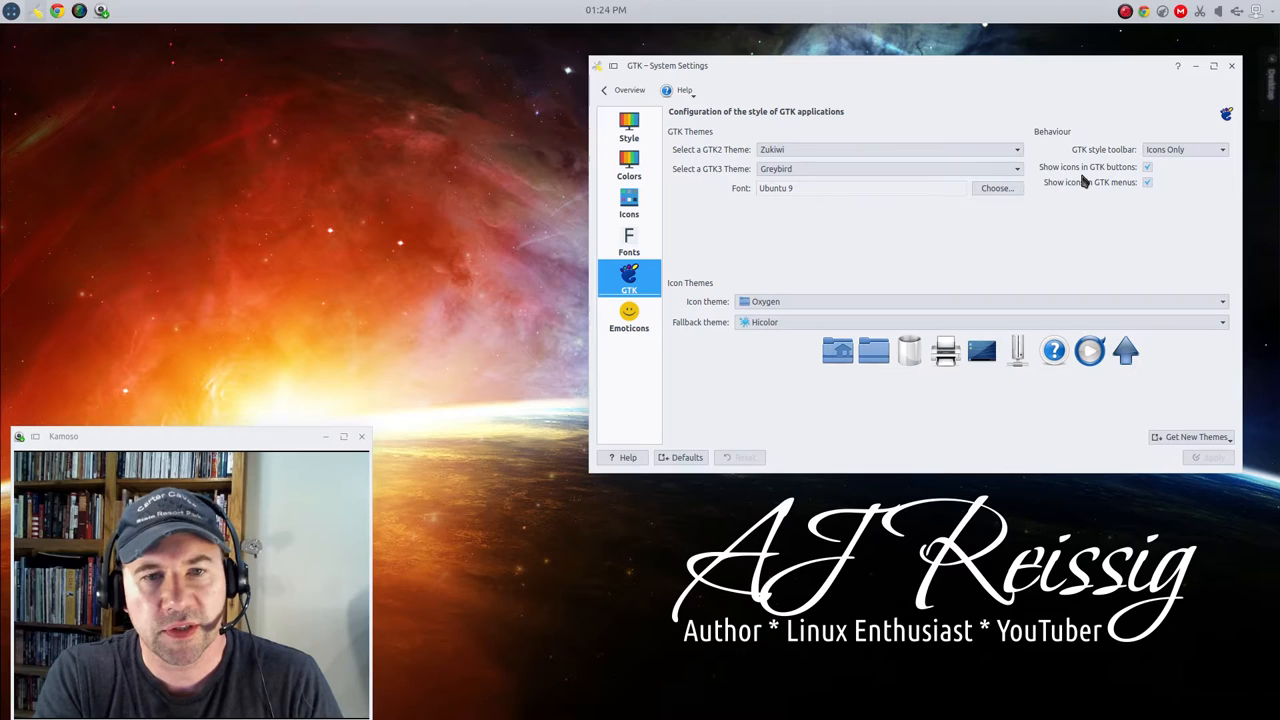
mouse_move(836, 284)
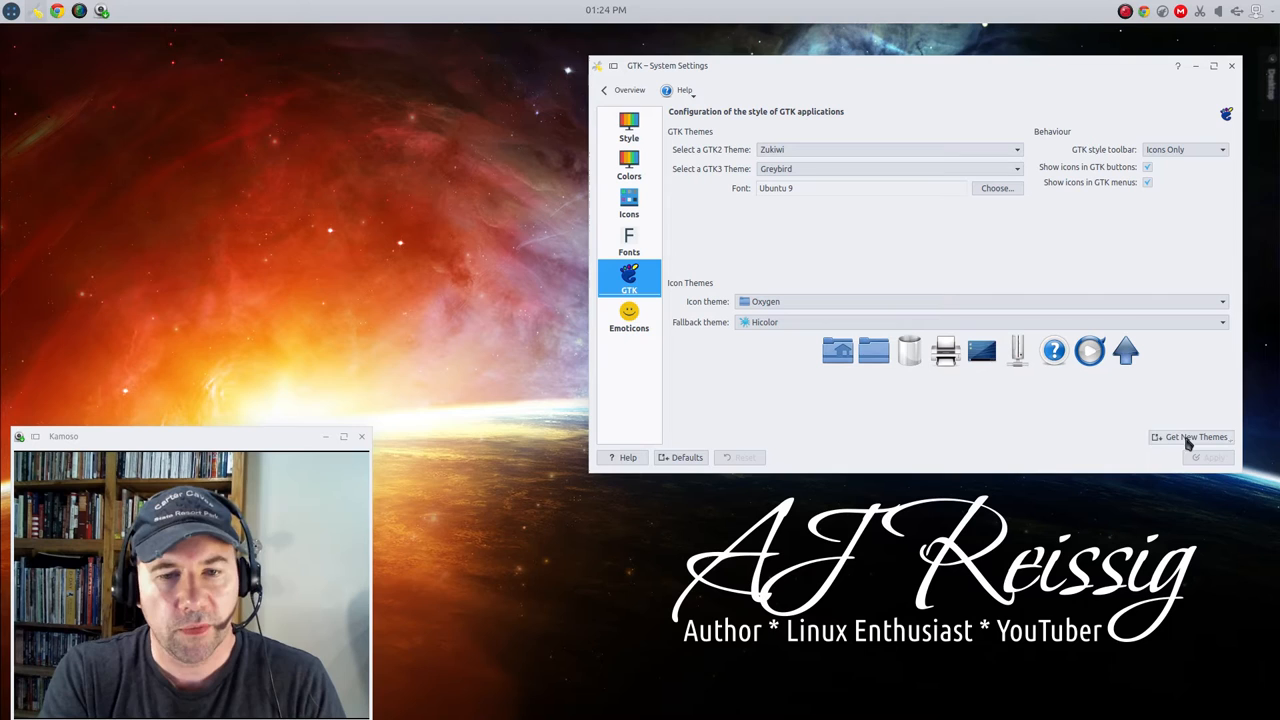
- Install the second, Numix-based GTK2 theme from the online Get Hot New Stuff catalogue
click(1196, 436)
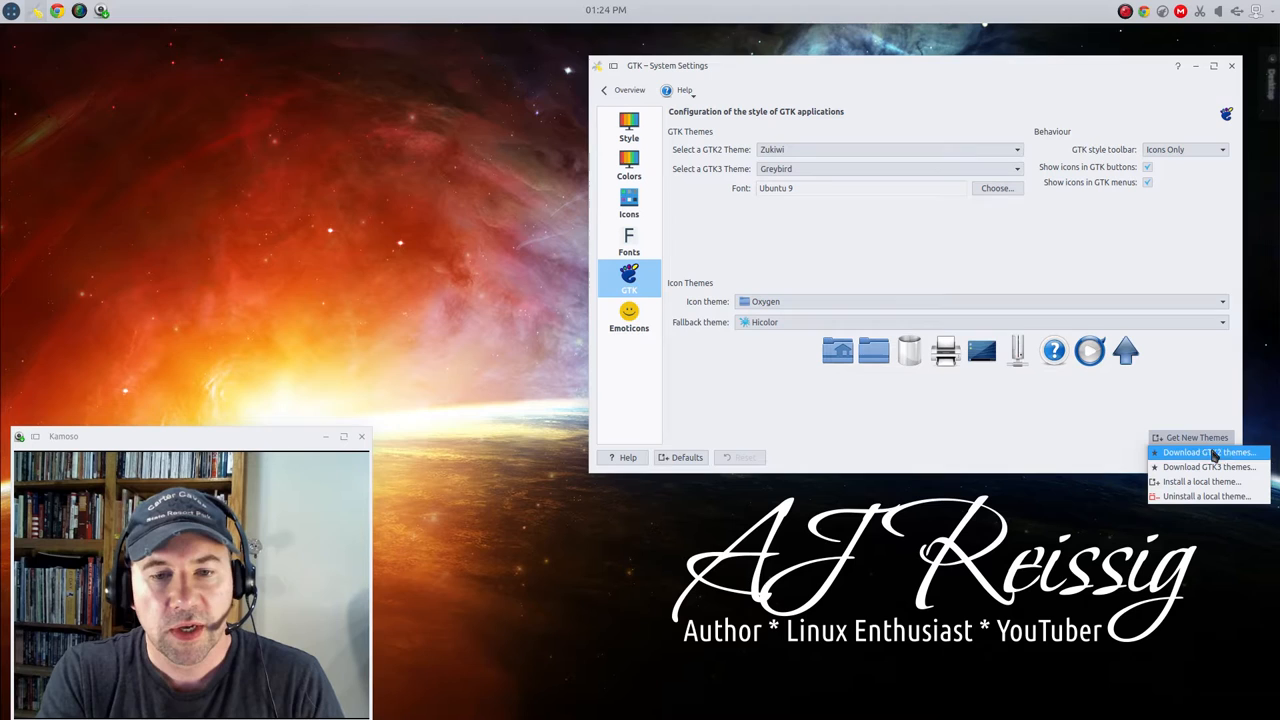
click(1208, 452)
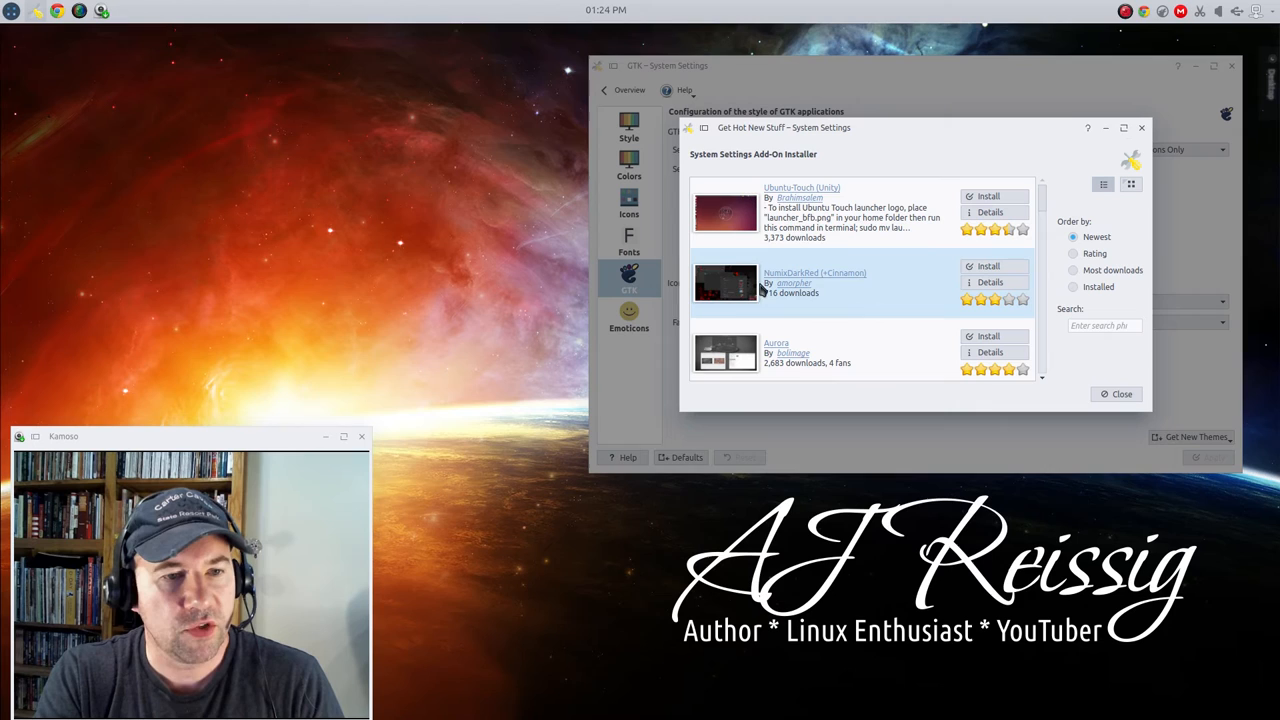
click(988, 264)
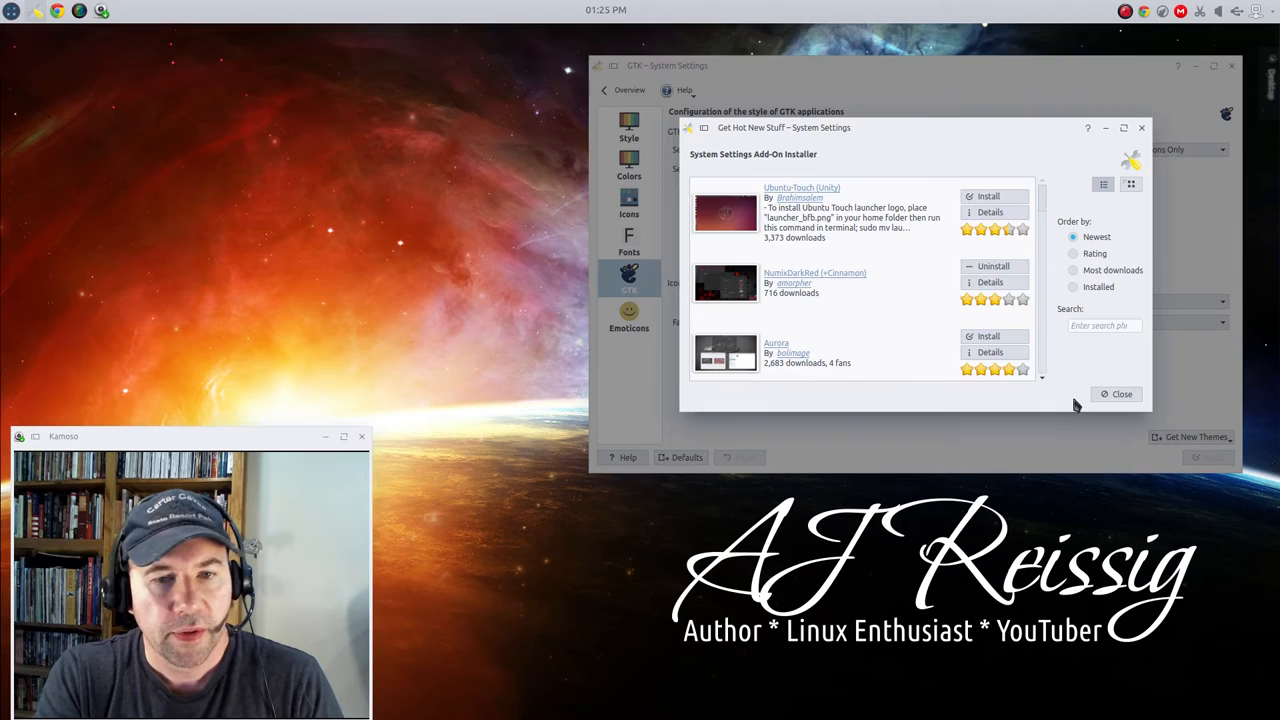
- Leave the theme catalogue and go via the overview to Workspace Appearance's Window Decorations
click(1116, 392)
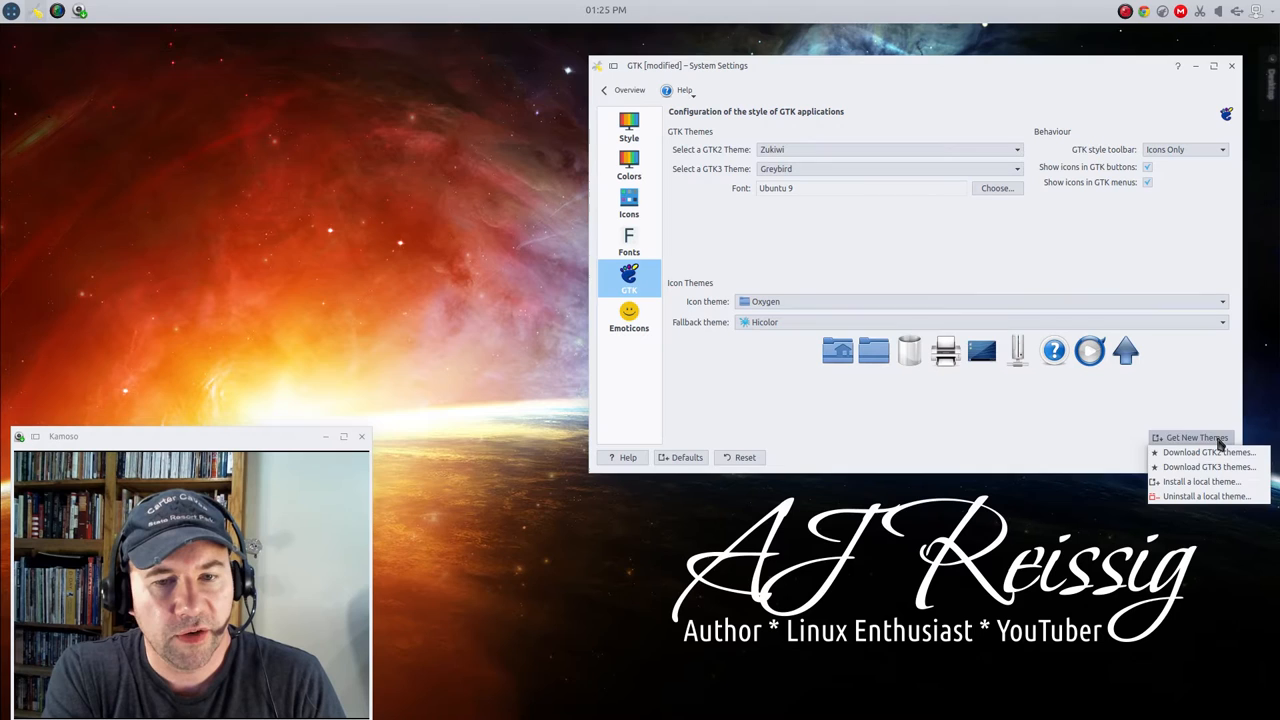
click(1200, 480)
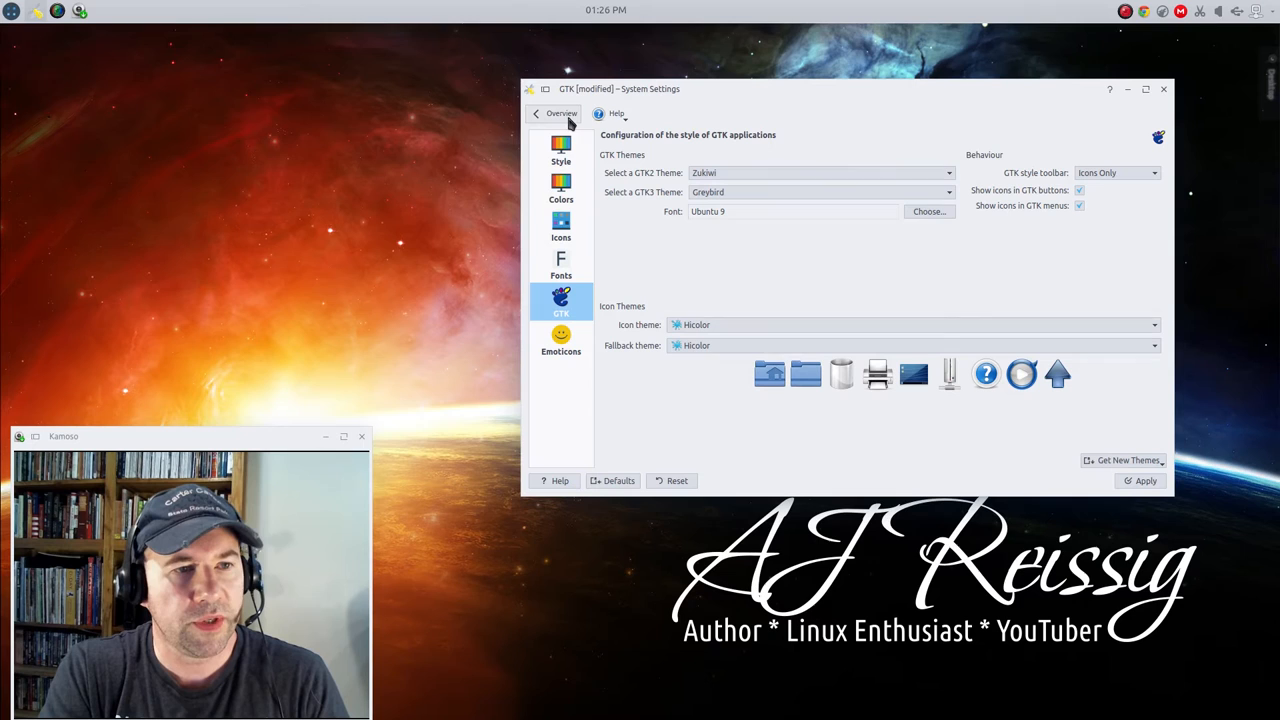
click(560, 150)
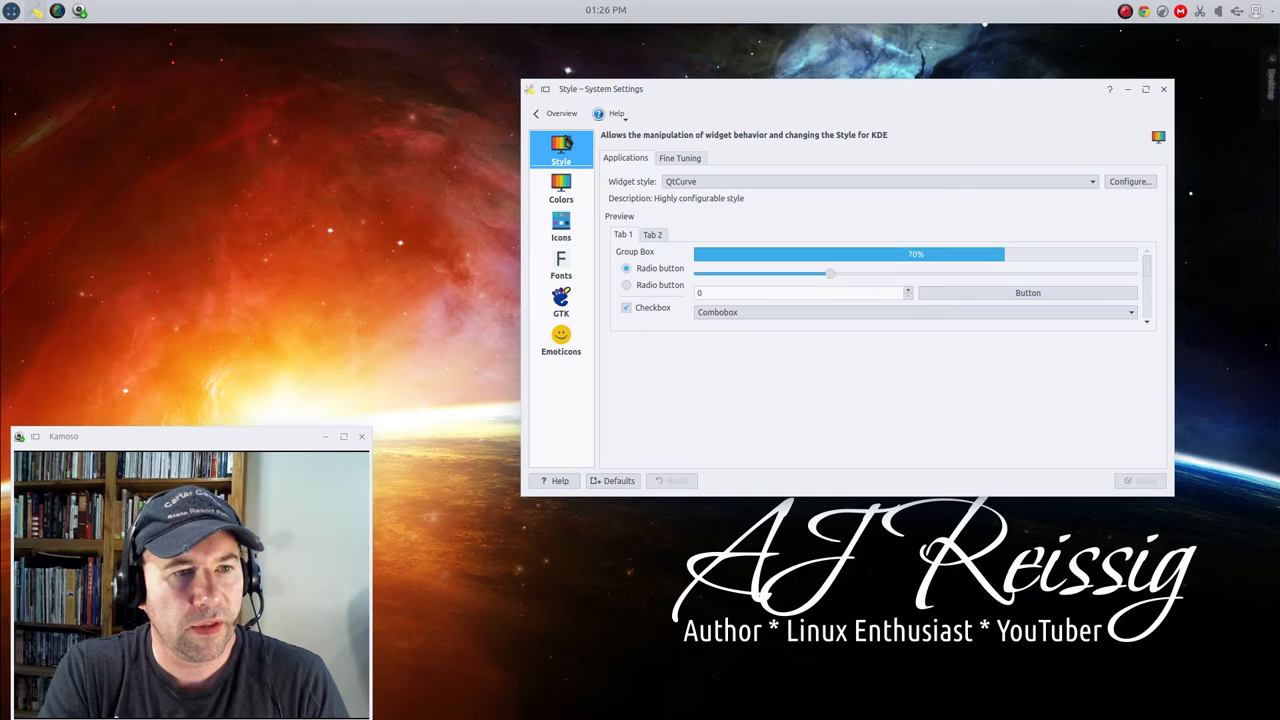
click(580, 148)
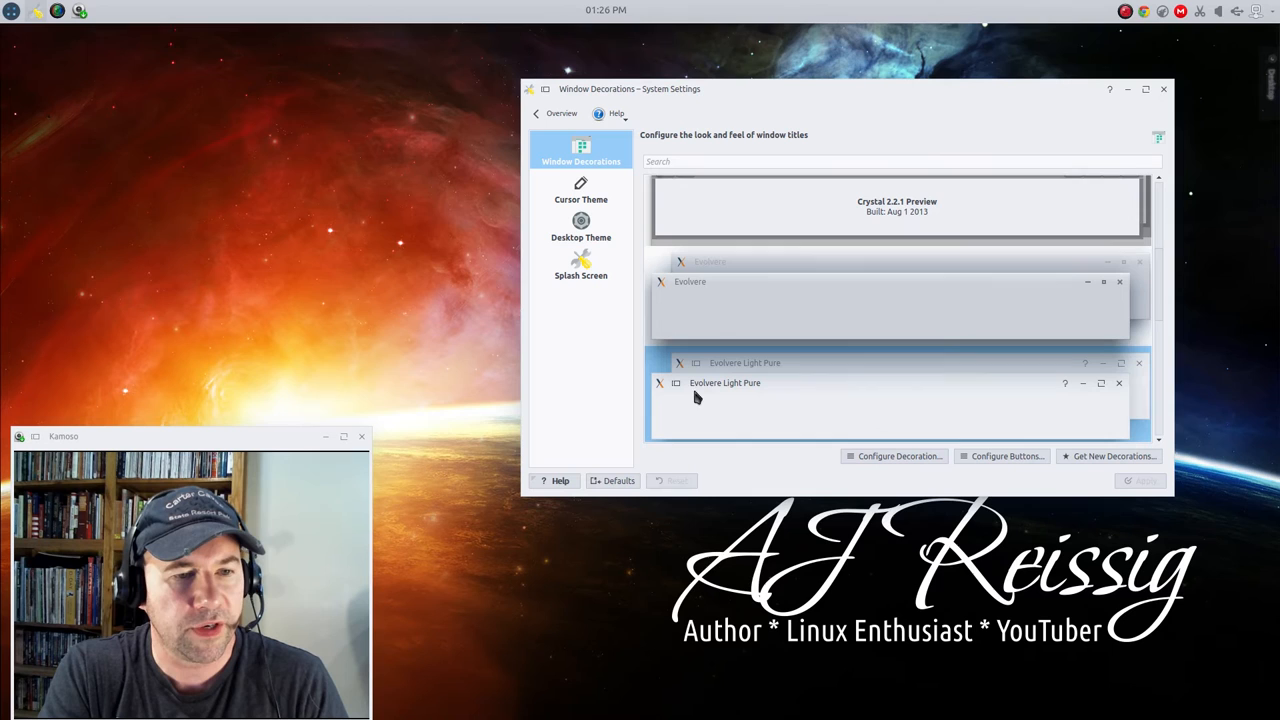
click(560, 112)
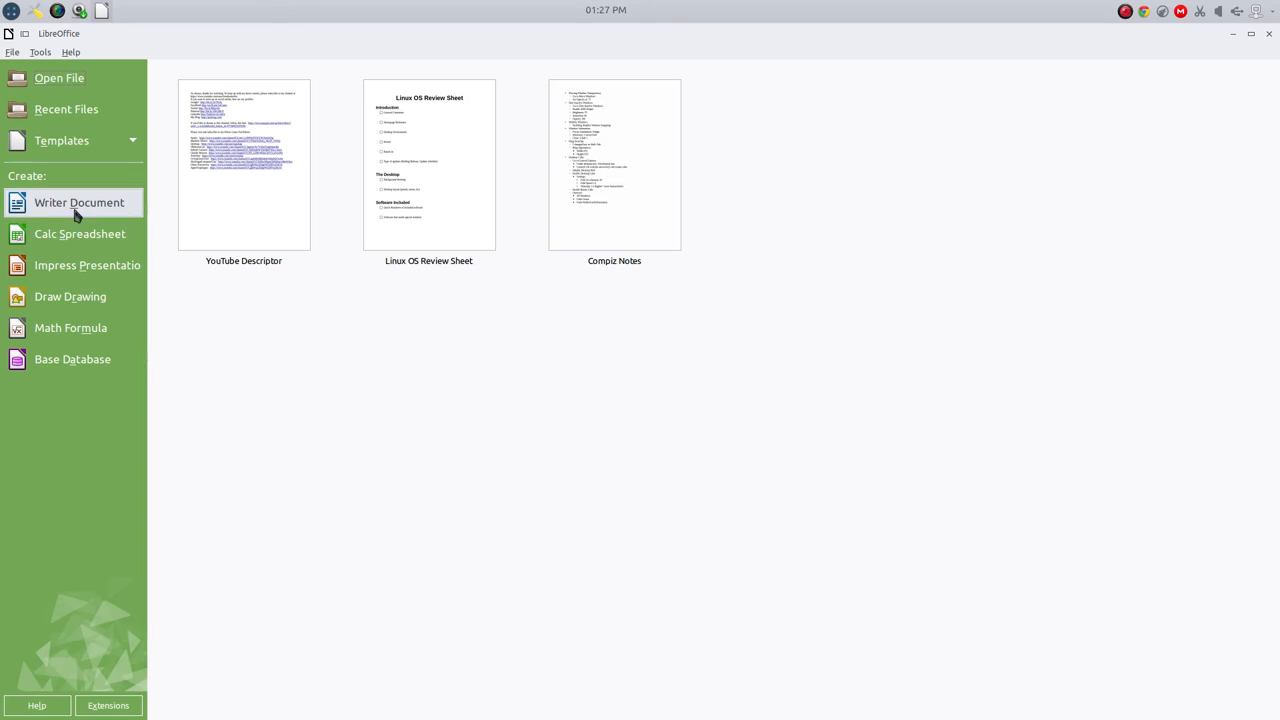
mouse_move(86, 218)
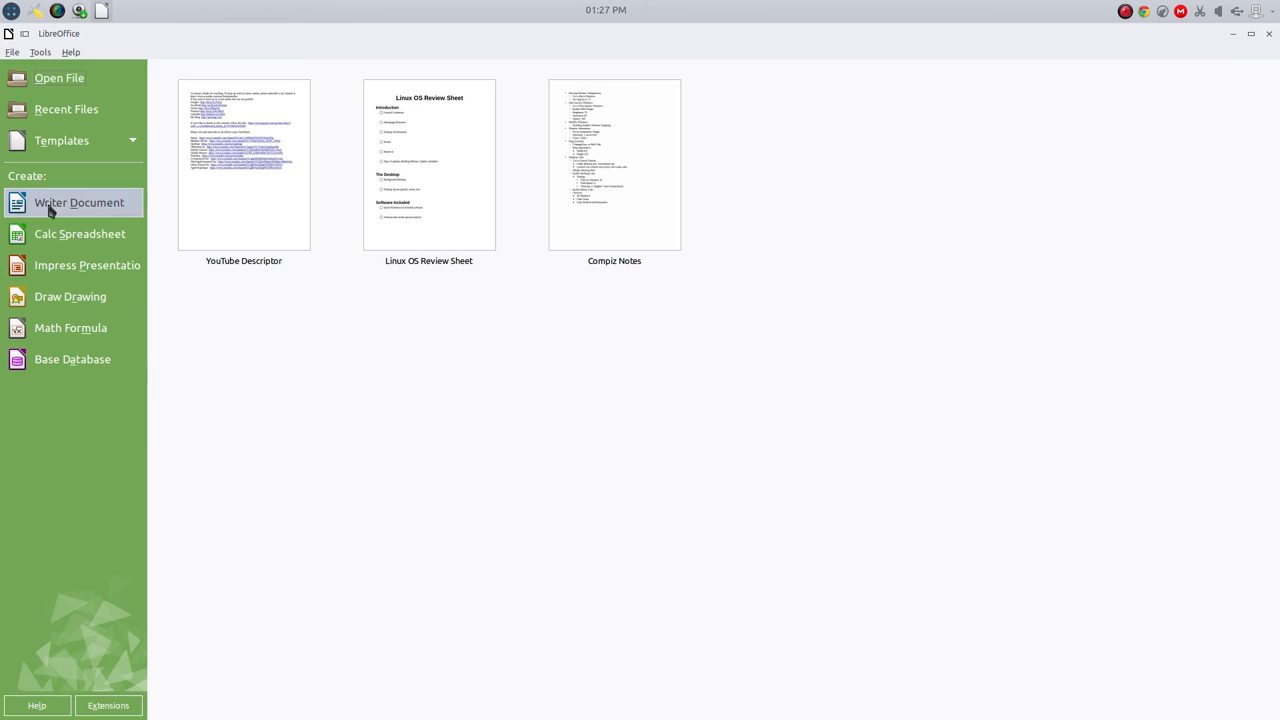
- Create a blank Writer document, Untitled 1, to view the themed interface
click(78, 202)
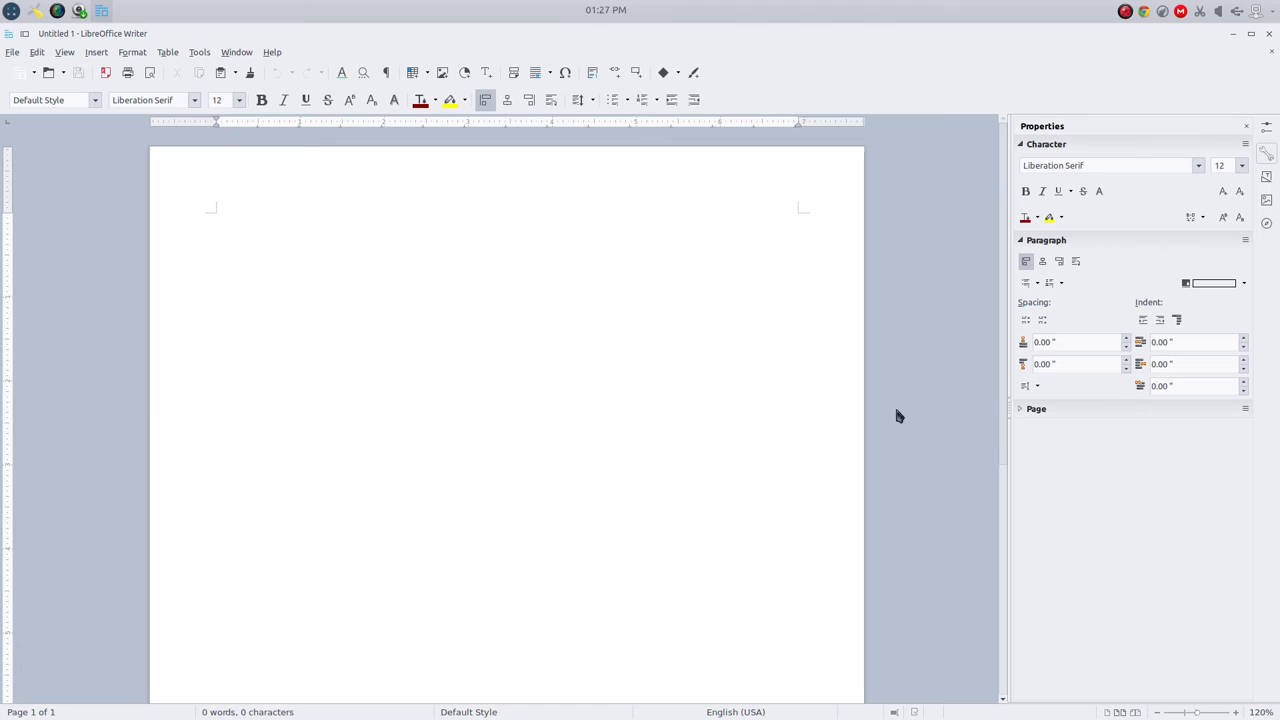
click(132, 52)
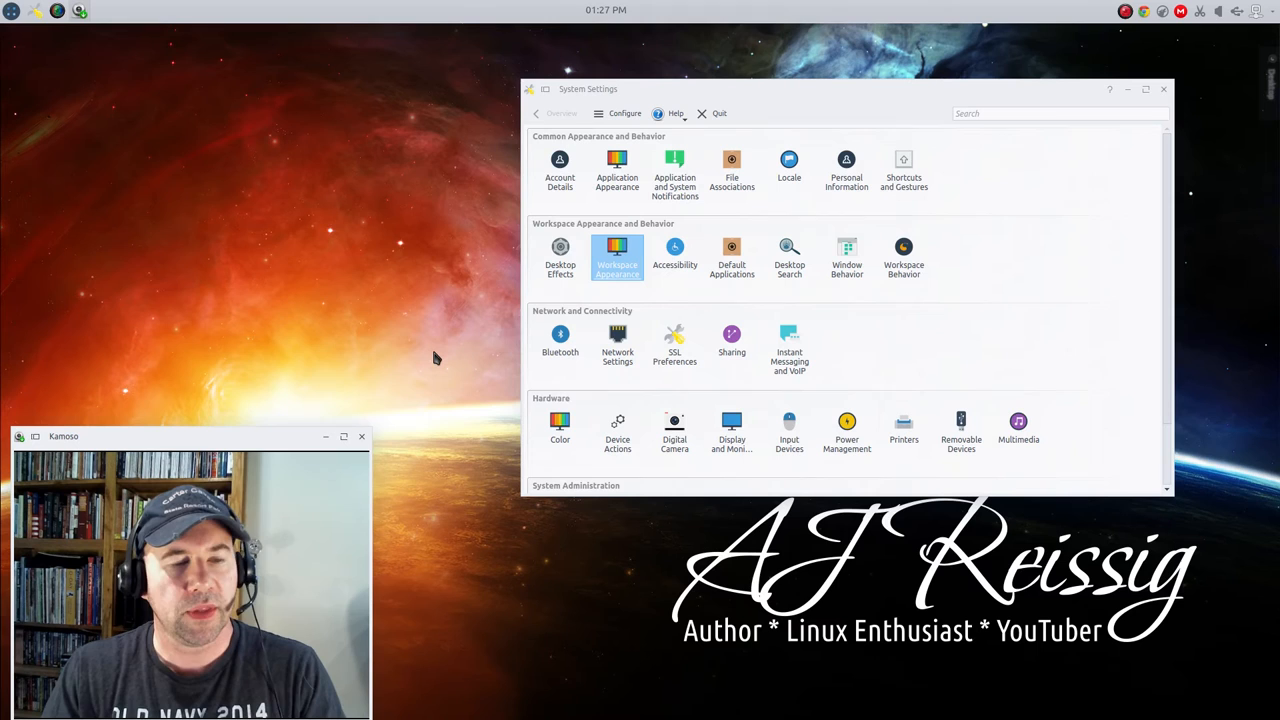
mouse_move(472, 358)
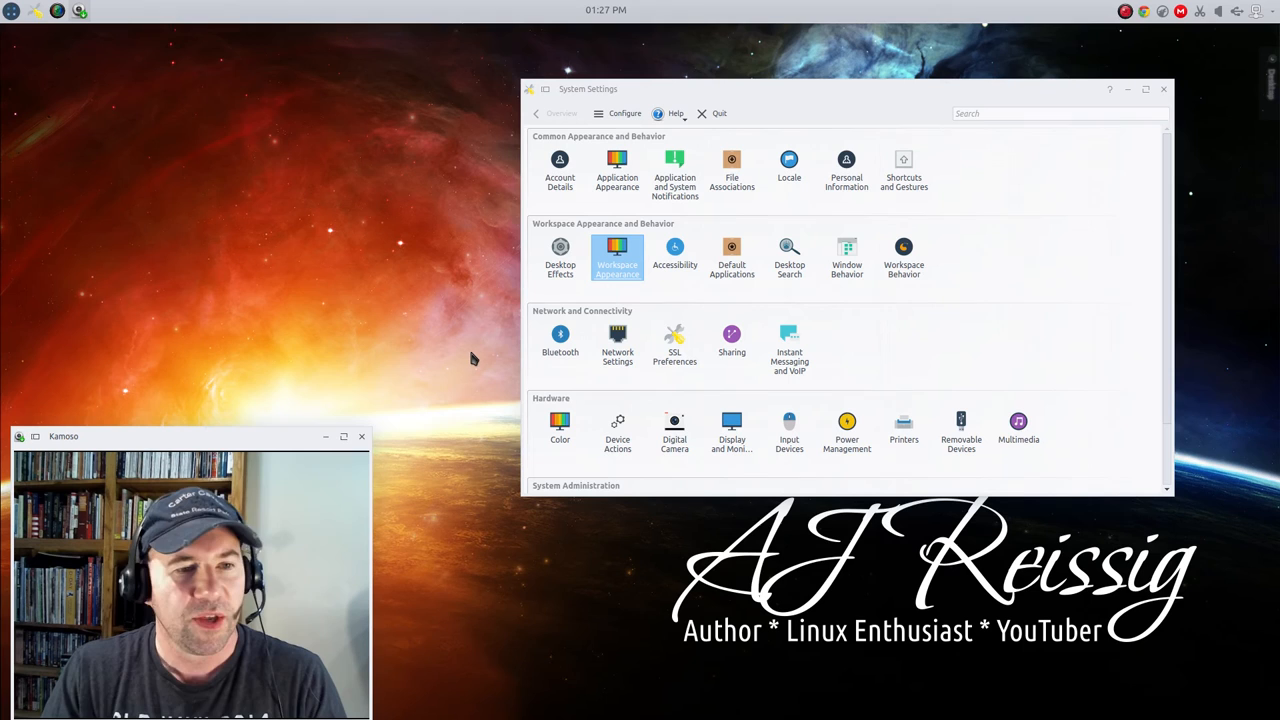
mouse_move(504, 414)
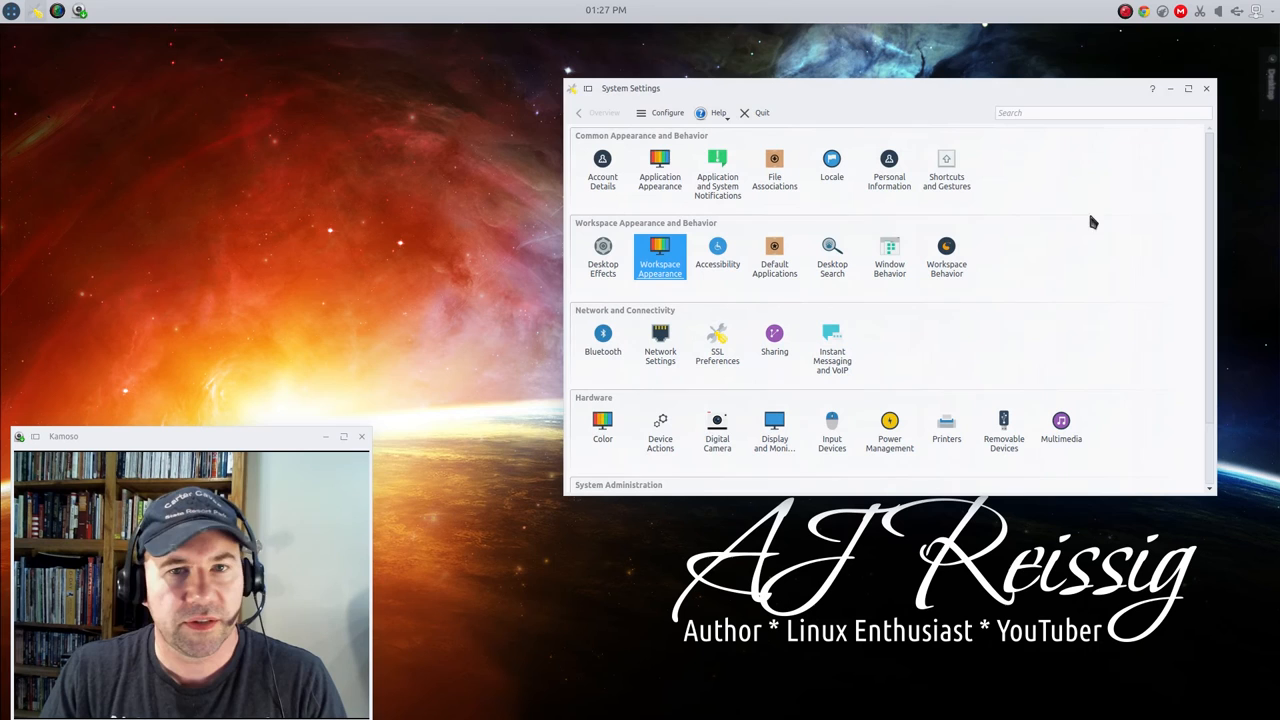
mouse_move(696, 292)
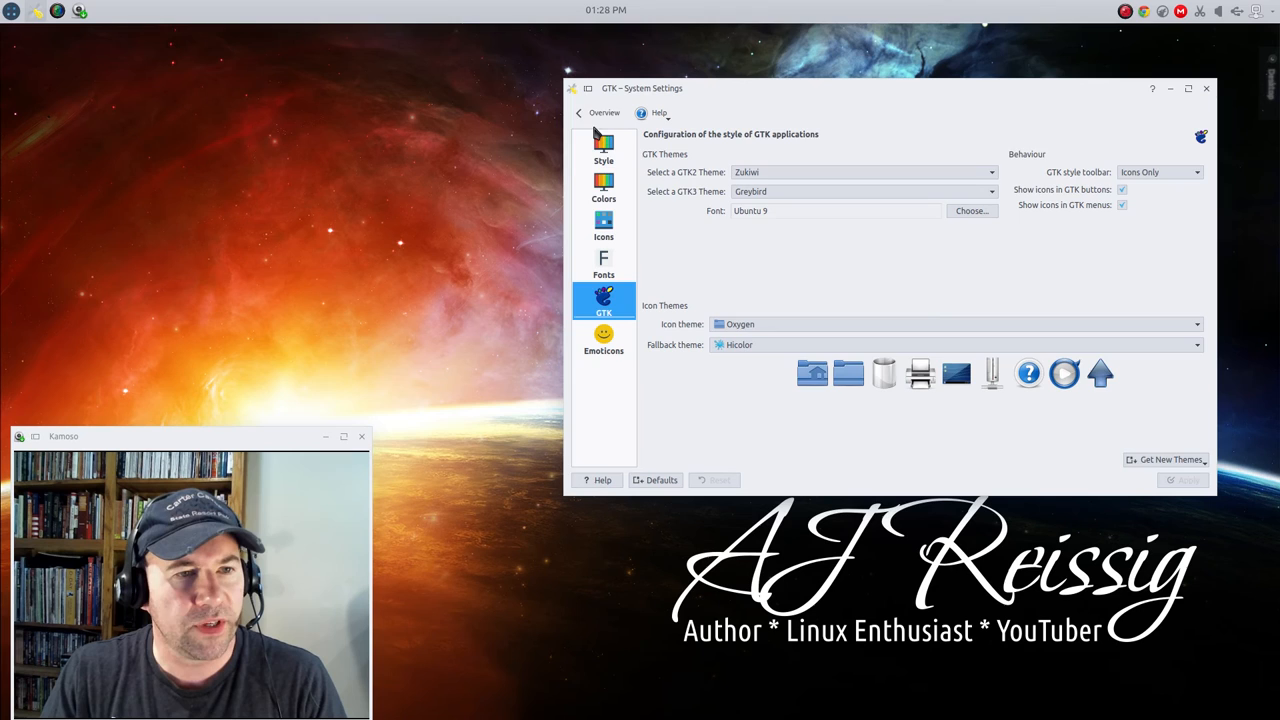
click(604, 112)
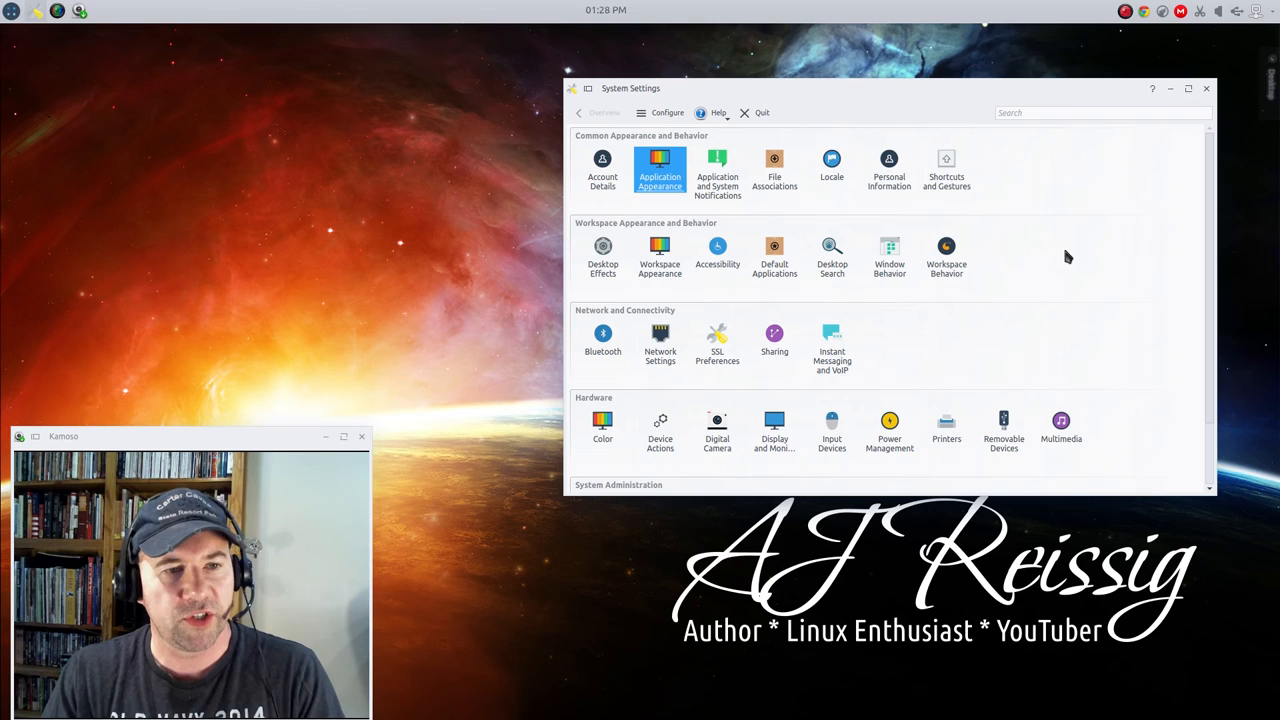
mouse_move(1040, 292)
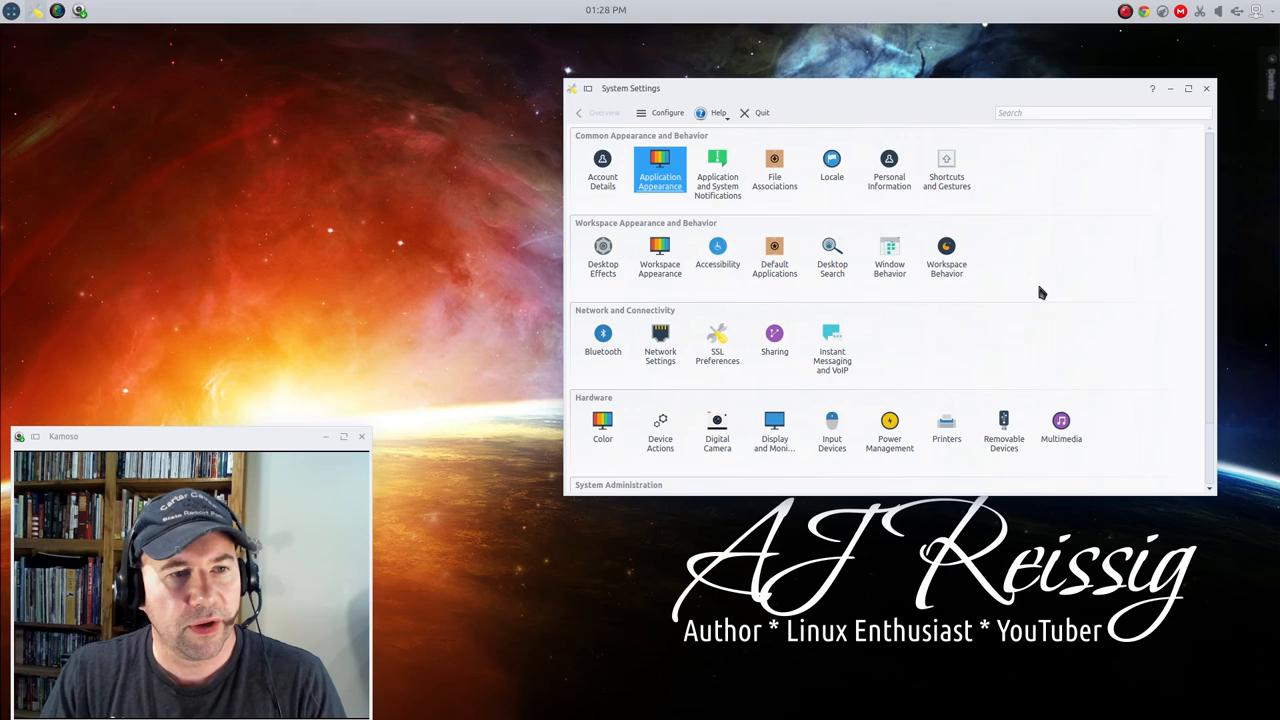
mouse_move(1044, 316)
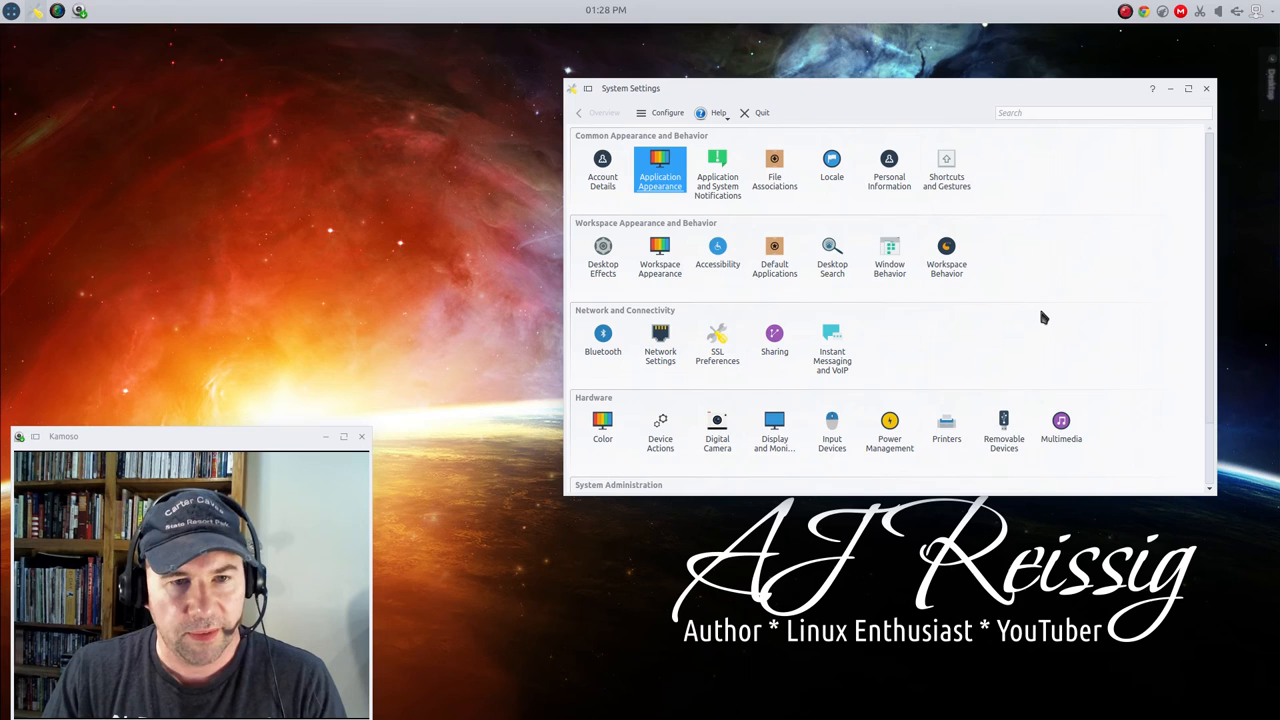
mouse_move(896, 100)
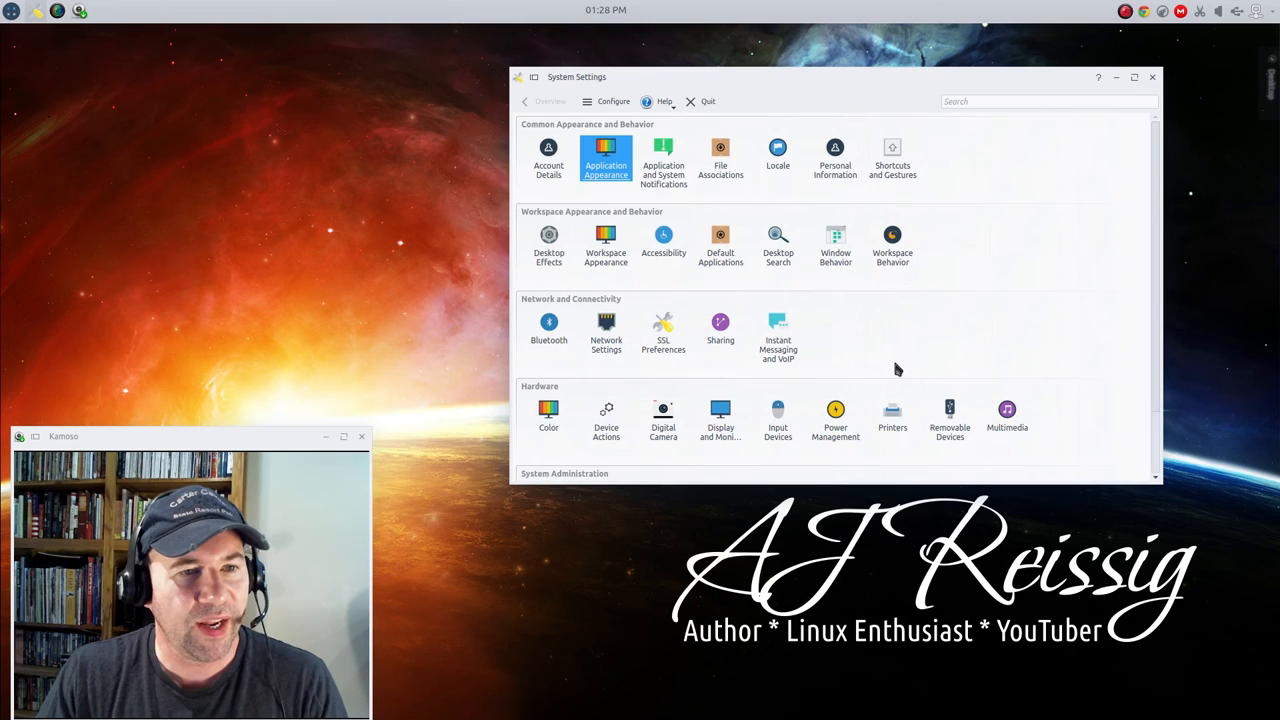
mouse_move(1072, 328)
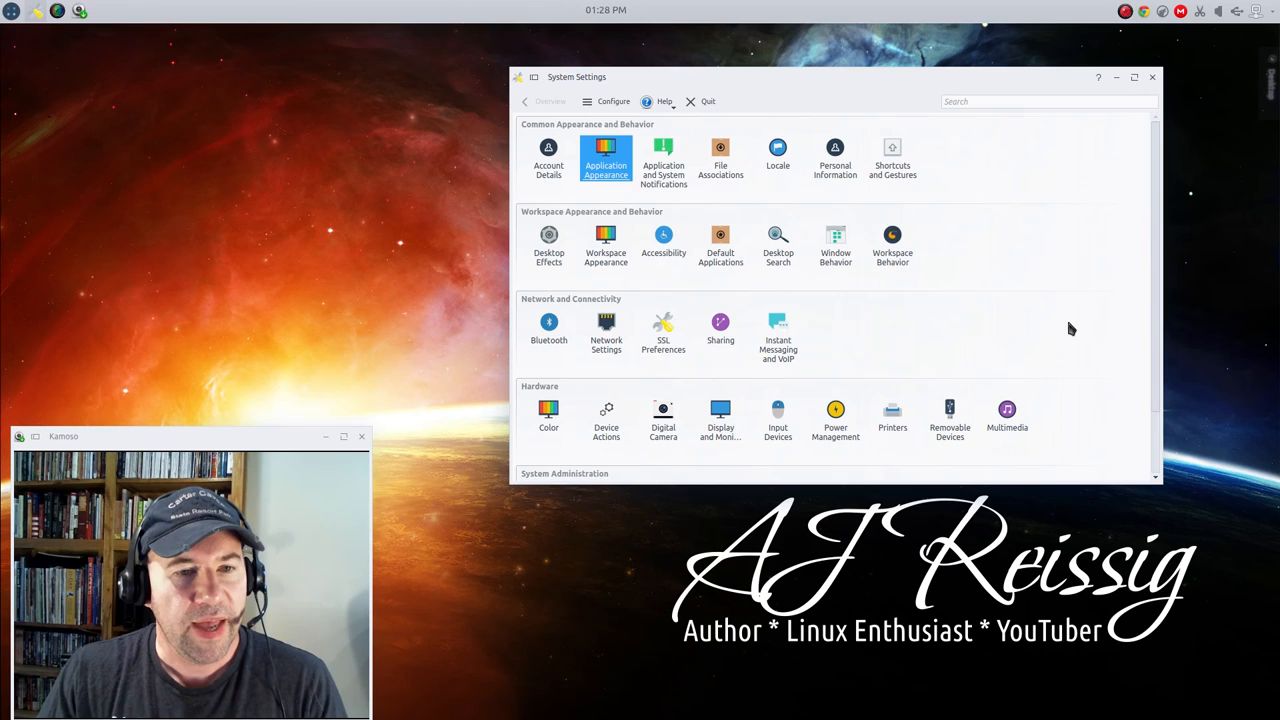